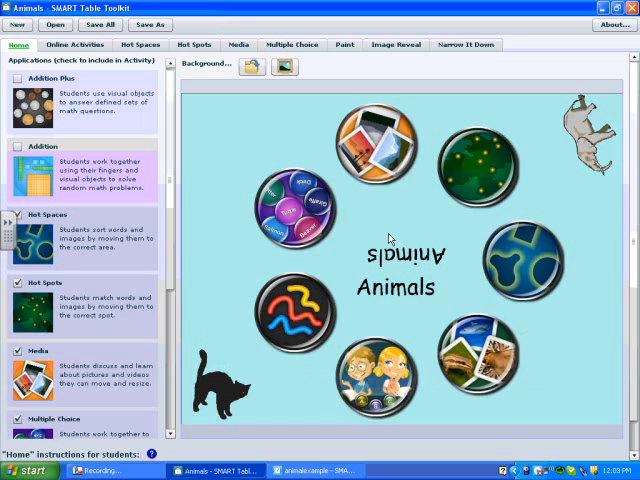
{"action": "mouse_move", "coordinate": [244, 136]}
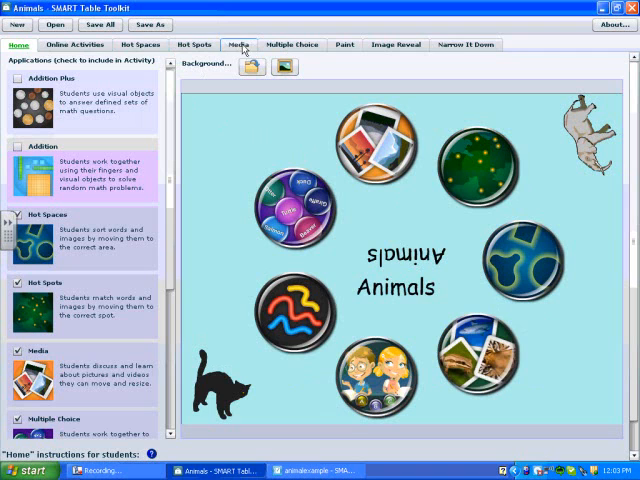
Step: Import the beaver picture from the SMART Gallery into the Media activity
{"action": "left_click", "coordinate": [240, 44]}
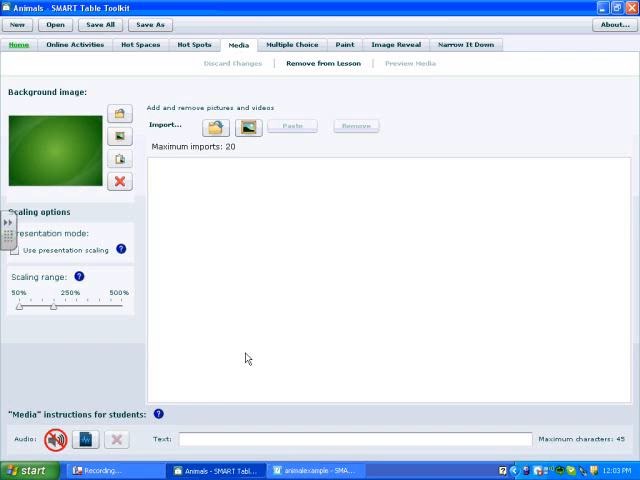
{"action": "mouse_move", "coordinate": [162, 194]}
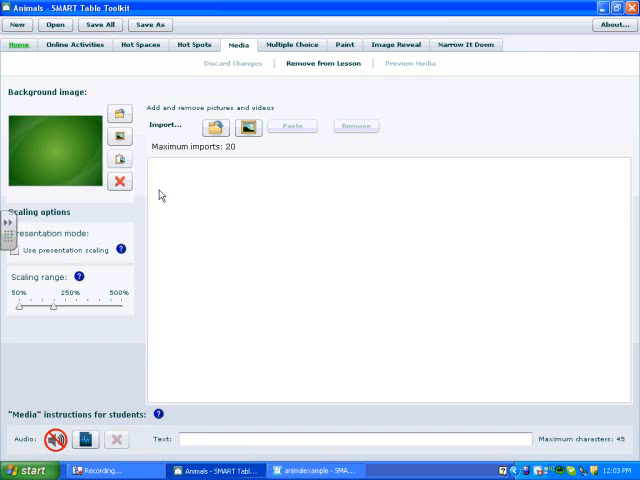
{"action": "mouse_move", "coordinate": [170, 238]}
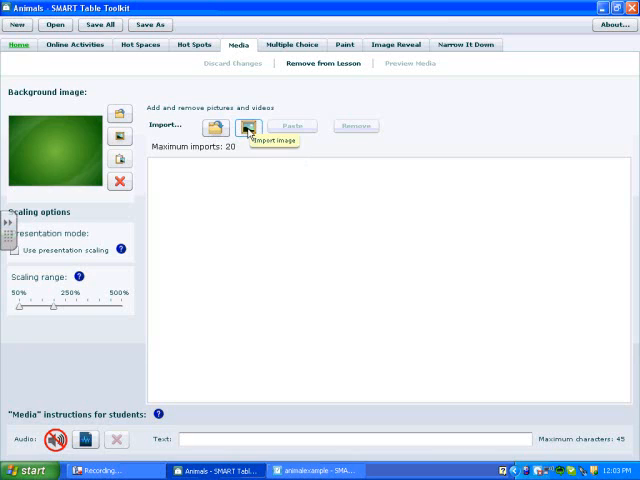
{"action": "left_click", "coordinate": [248, 126]}
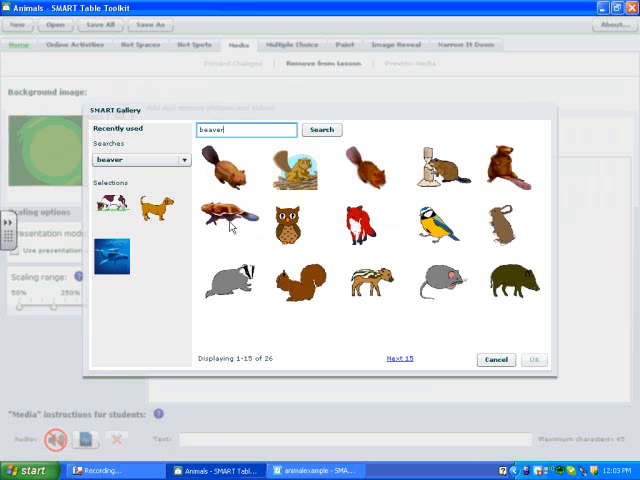
{"action": "left_click", "coordinate": [230, 222]}
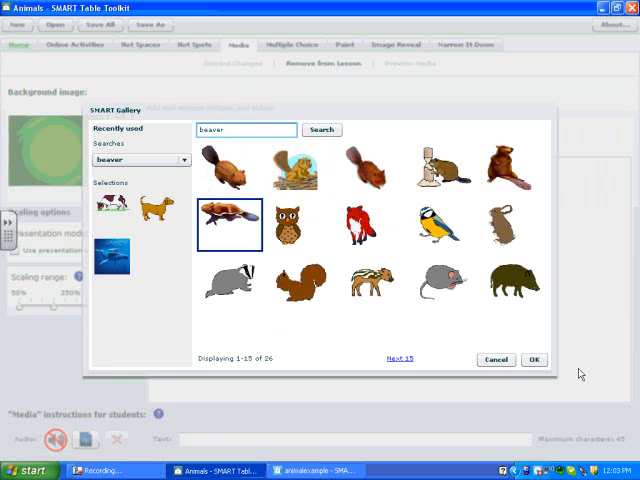
{"action": "left_click", "coordinate": [532, 360]}
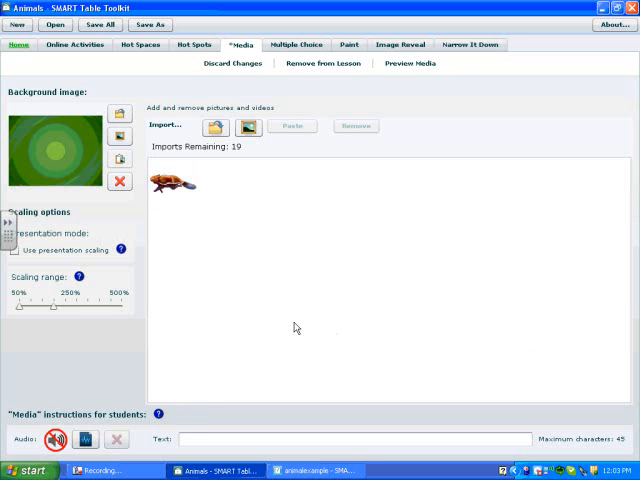
{"action": "mouse_move", "coordinate": [214, 128]}
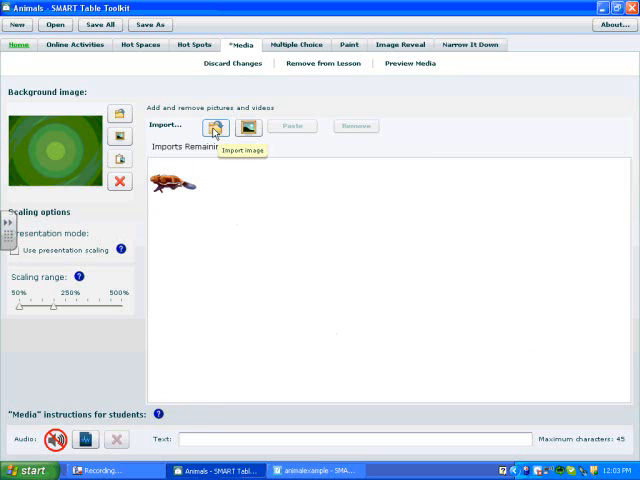
Step: Import an animal picture from the Desktop's example media folder
{"action": "left_click", "coordinate": [216, 128]}
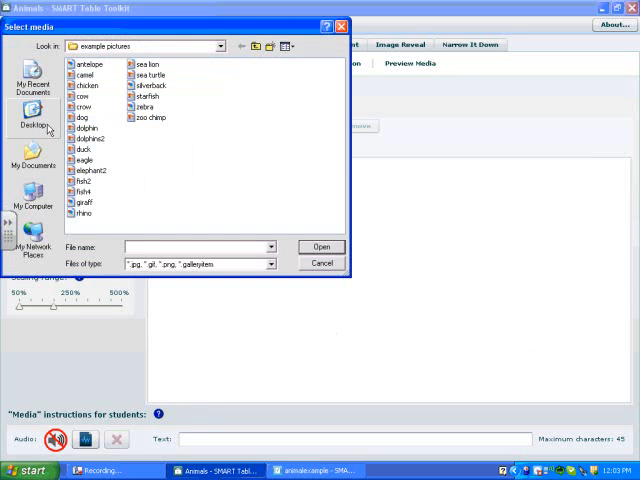
{"action": "left_click", "coordinate": [32, 116]}
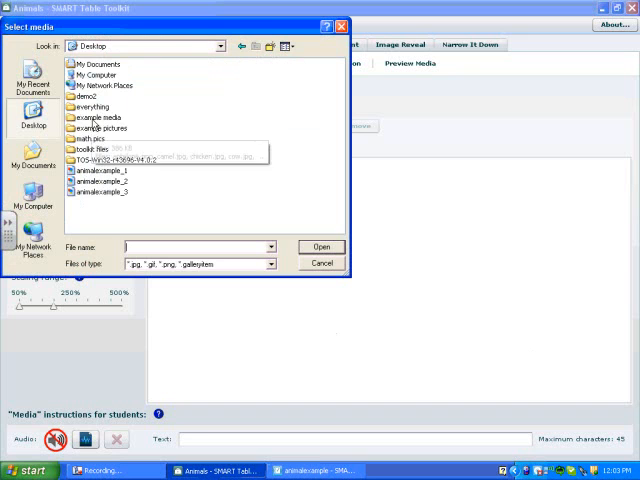
{"action": "double_click", "coordinate": [98, 116]}
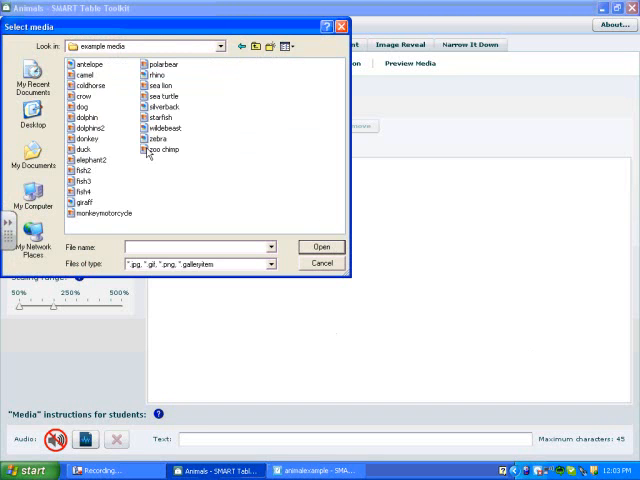
{"action": "left_click", "coordinate": [320, 246]}
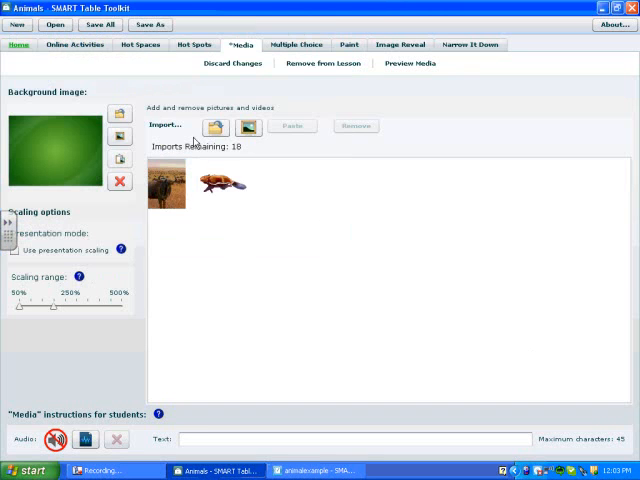
Step: Import the remaining animal pictures from example media so seven pictures are loaded
{"action": "left_click", "coordinate": [164, 124]}
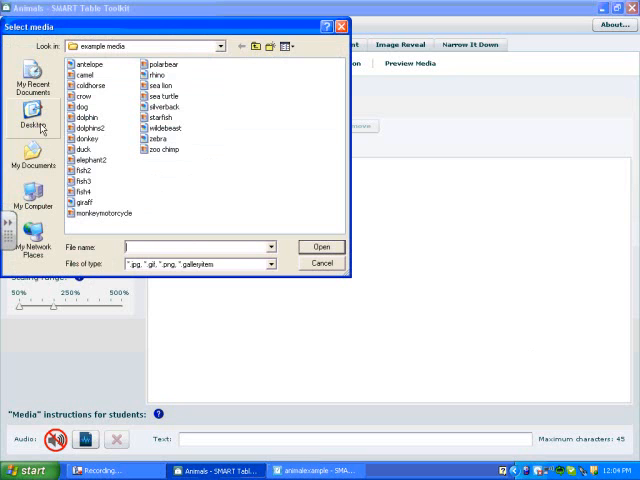
{"action": "left_click", "coordinate": [320, 246]}
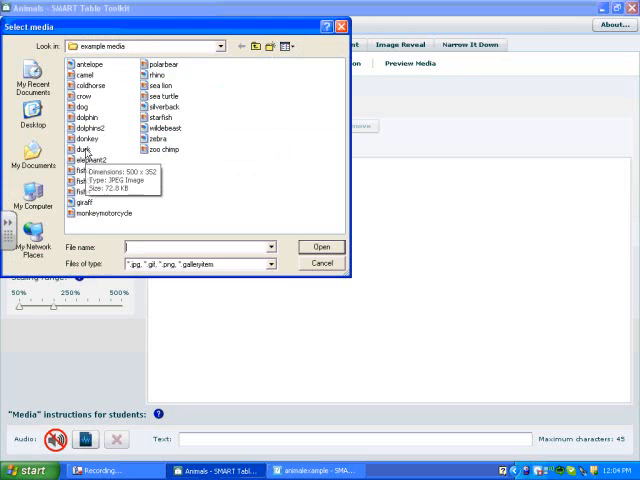
{"action": "left_click", "coordinate": [320, 246]}
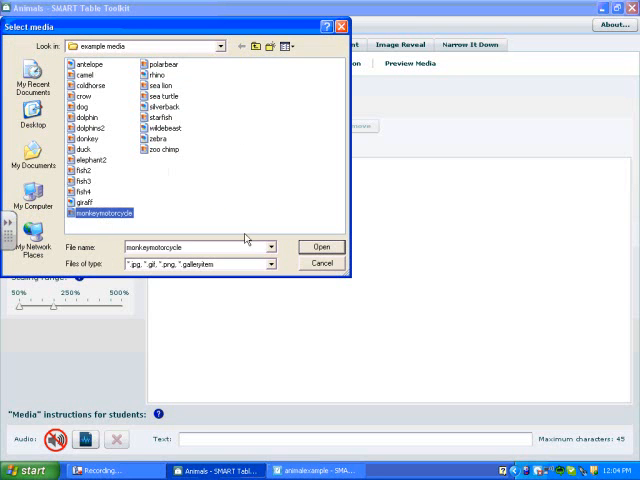
{"action": "left_click", "coordinate": [320, 246]}
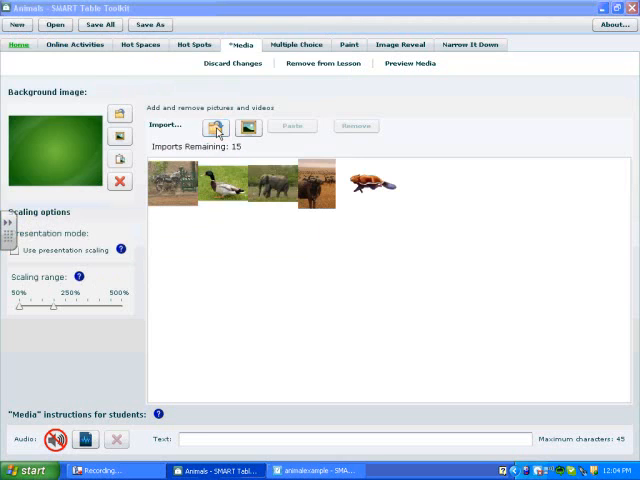
{"action": "left_click", "coordinate": [216, 128]}
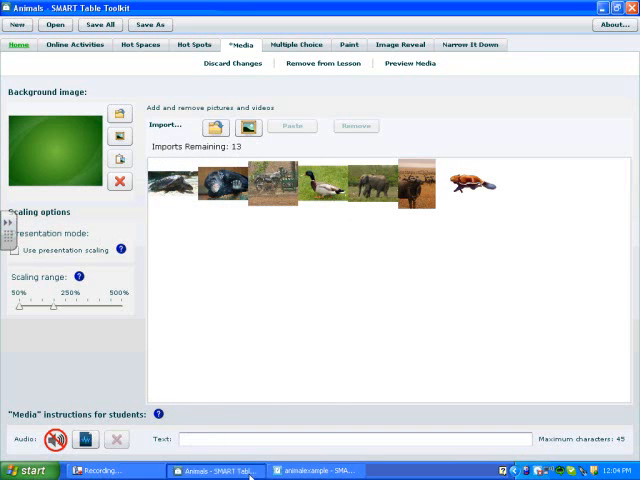
{"action": "left_click", "coordinate": [360, 438]}
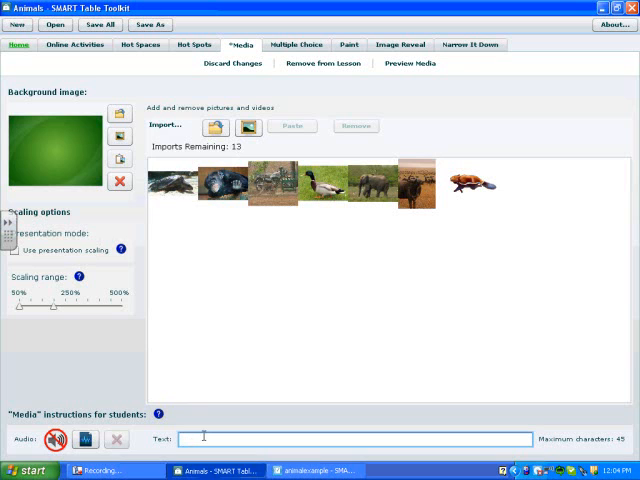
Step: Write the student instruction 'Where do these animals live?'
{"action": "type", "text": "w"}
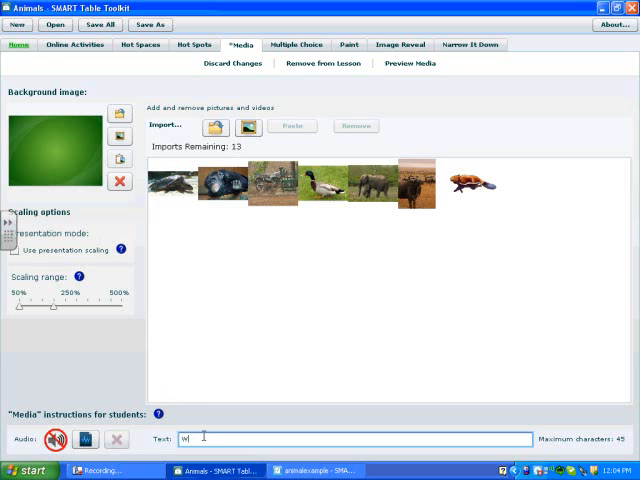
{"action": "type", "text": "Where do these"}
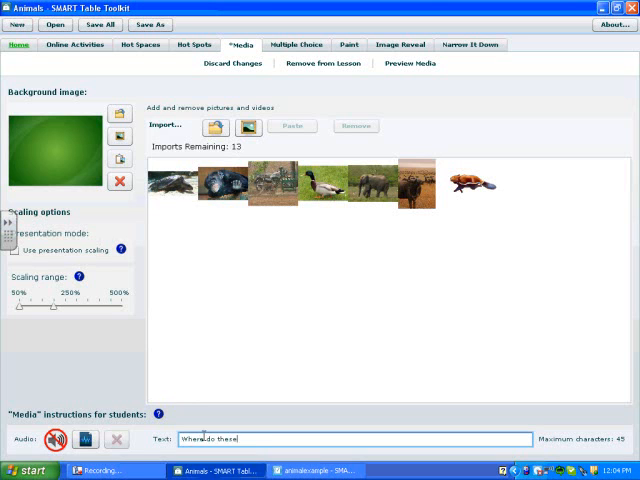
{"action": "type", "text": "animals"}
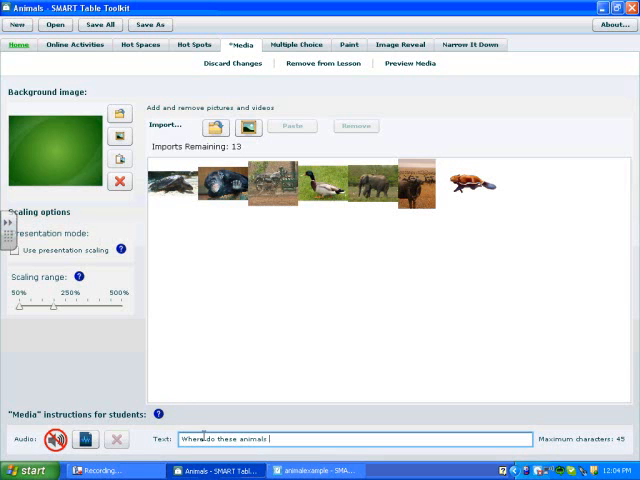
{"action": "type", "text": "live?"}
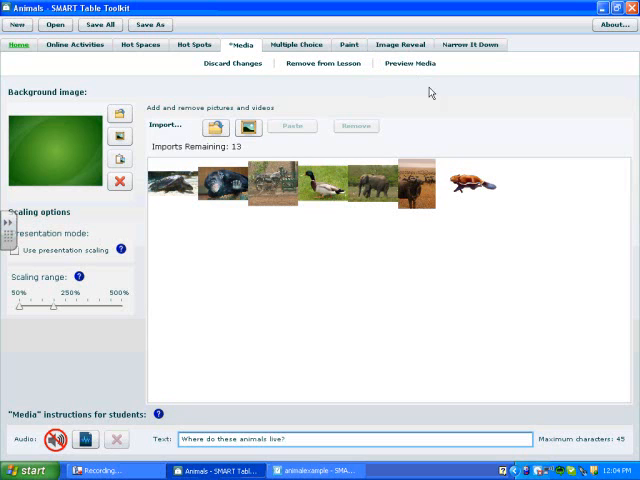
{"action": "mouse_move", "coordinate": [186, 324]}
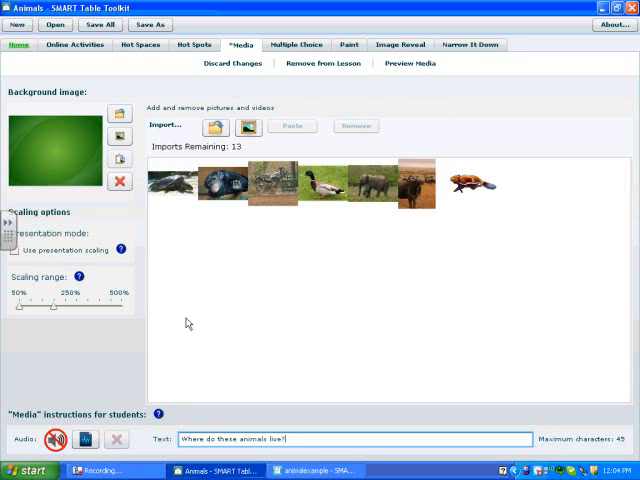
{"action": "mouse_move", "coordinate": [158, 92]}
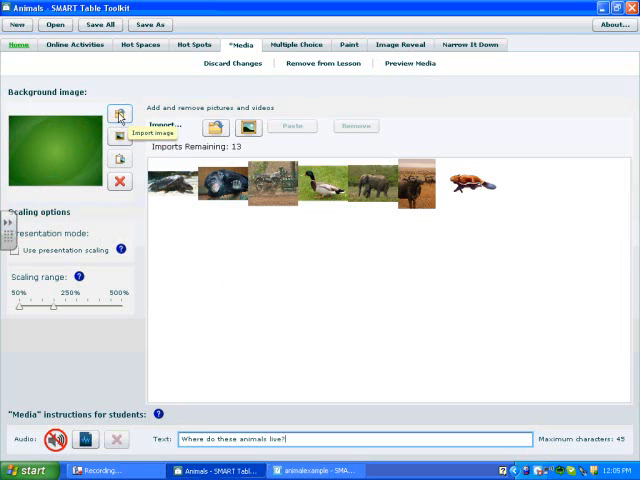
{"action": "mouse_move", "coordinate": [118, 132]}
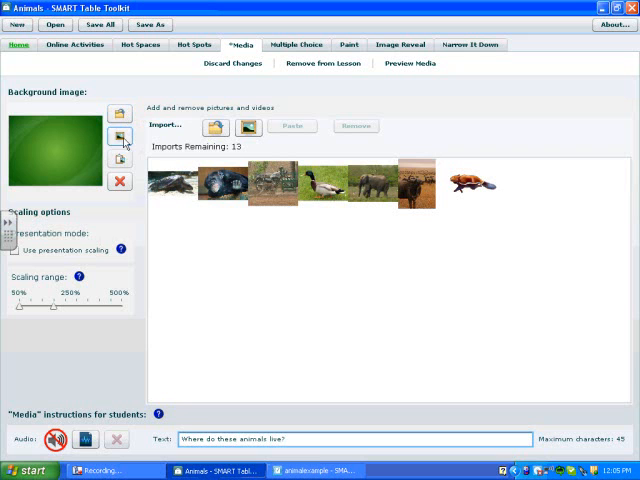
{"action": "mouse_move", "coordinate": [118, 136]}
{"action": "type", "text": "backgor"}
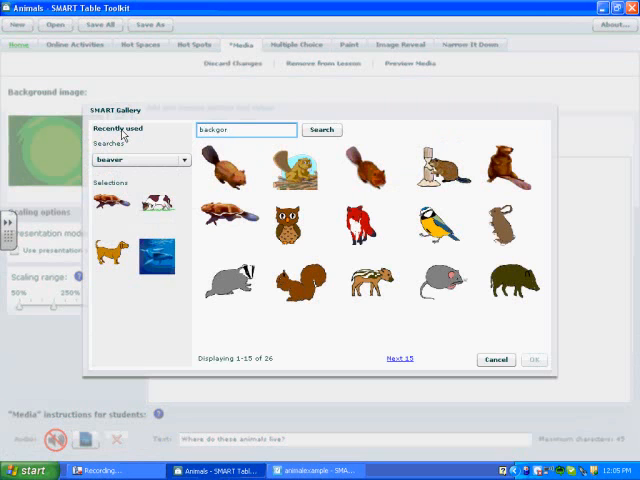
Step: Search the gallery for background pictures and make a first background choice
{"action": "key", "text": "BackSpace"}
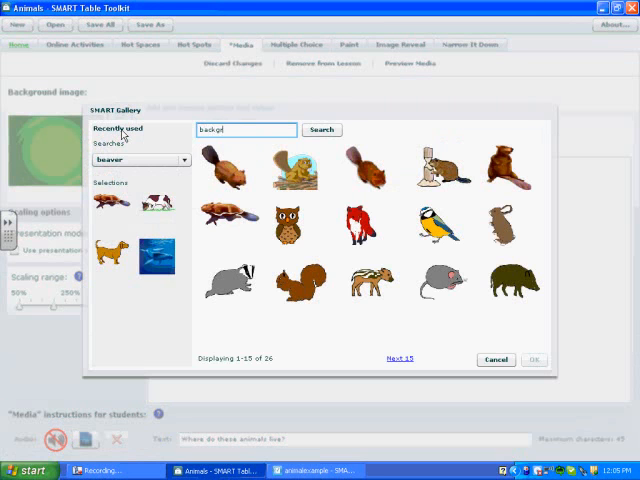
{"action": "left_click", "coordinate": [320, 128]}
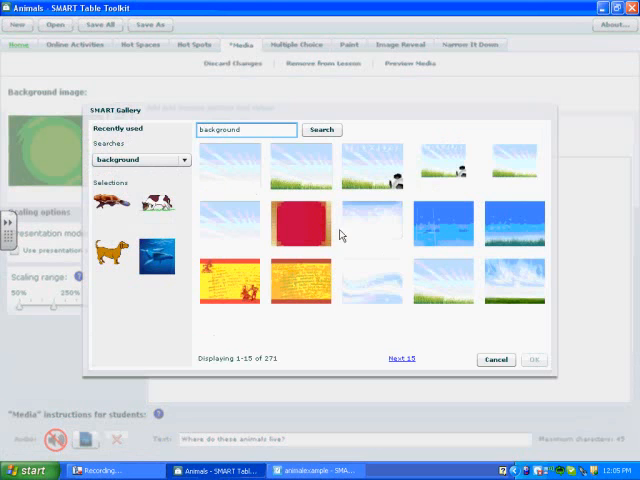
{"action": "mouse_move", "coordinate": [450, 236]}
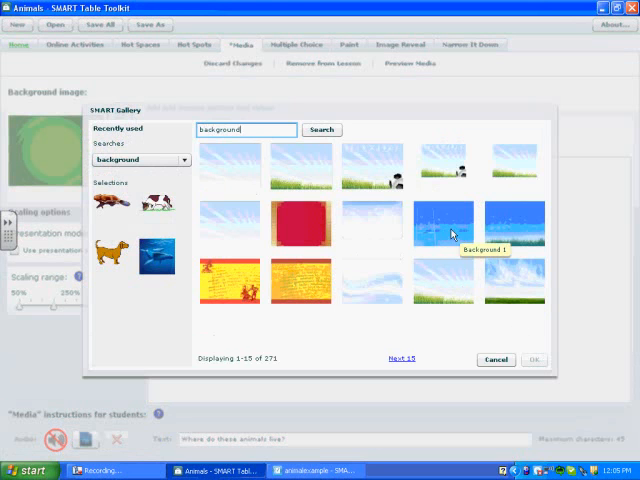
{"action": "left_click", "coordinate": [496, 360]}
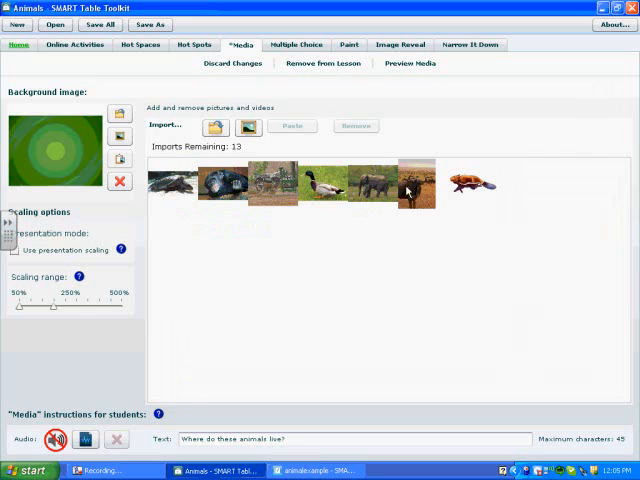
Step: Search the gallery again for 'background' and apply the sky picture as the activity background
{"action": "left_click", "coordinate": [120, 136]}
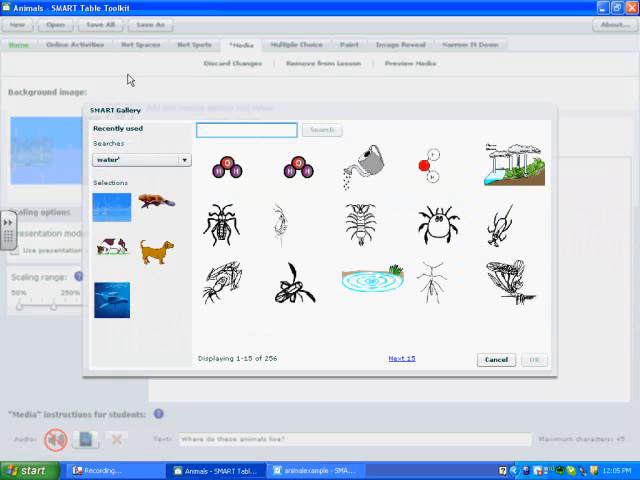
{"action": "type", "text": "background"}
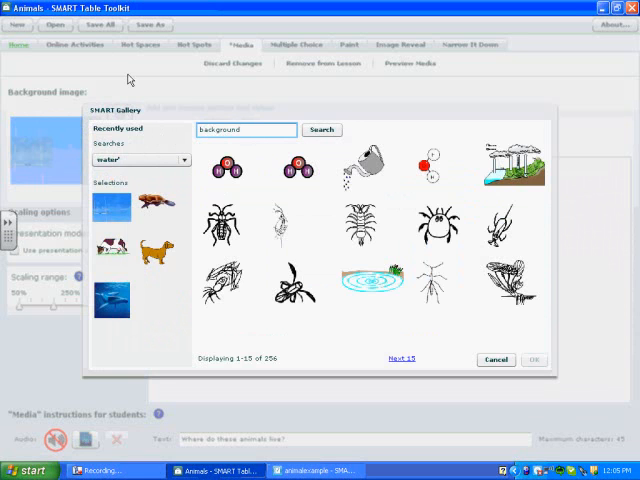
{"action": "left_click", "coordinate": [320, 130]}
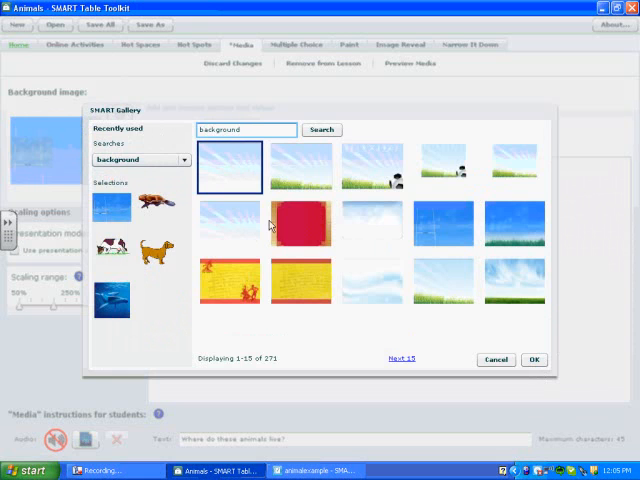
{"action": "left_click", "coordinate": [496, 360]}
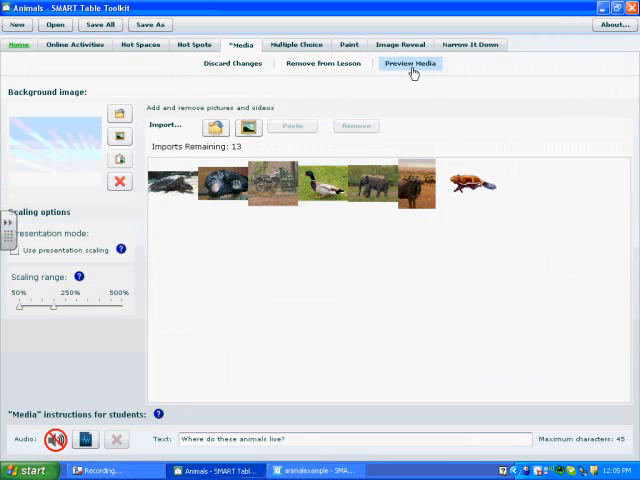
{"action": "left_click", "coordinate": [410, 64]}
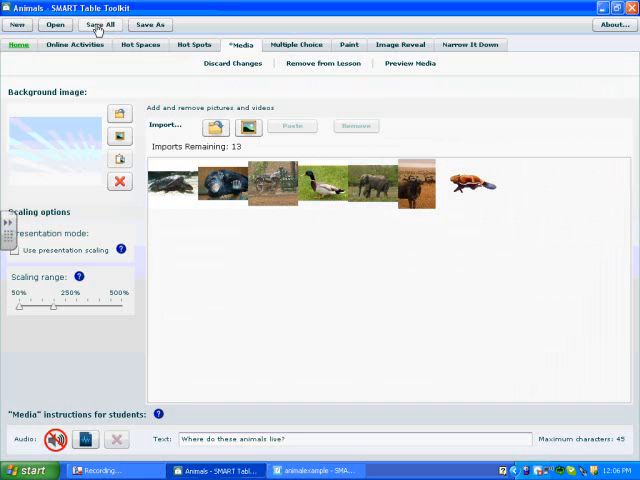
Step: Save the Animals activity and return to its home screen
{"action": "left_click", "coordinate": [100, 24]}
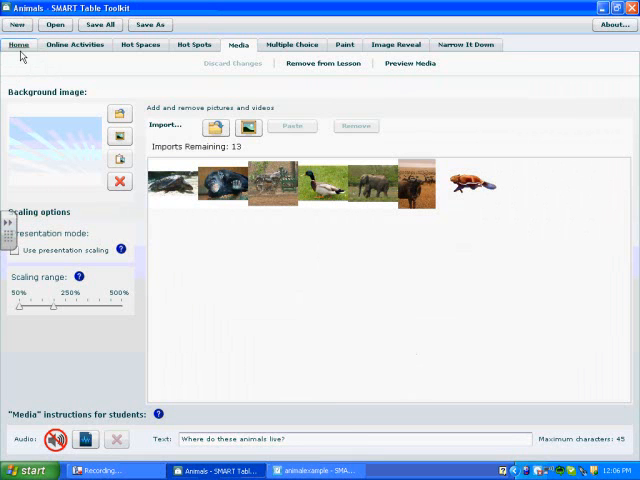
{"action": "left_click", "coordinate": [18, 44]}
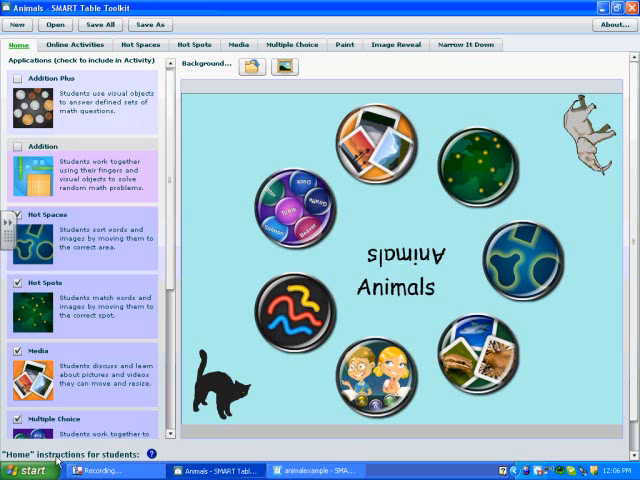
{"action": "mouse_move", "coordinate": [304, 470]}
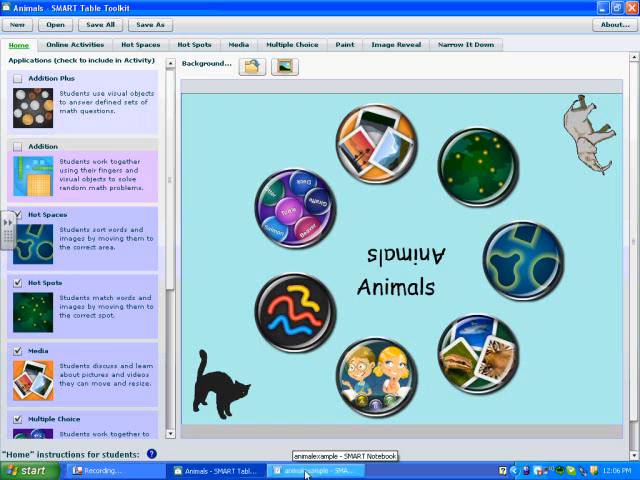